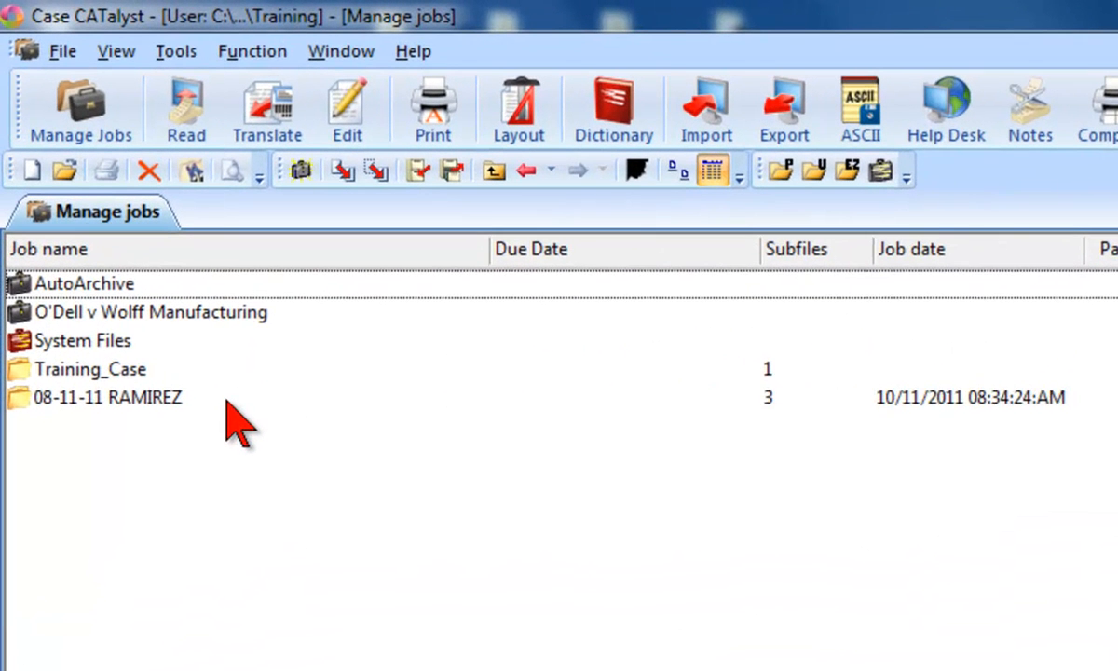
- Select the 08-11-11 RAMIREZ job in Manage Jobs and start translating it
{"action": "left_click", "coordinate": [107, 397]}
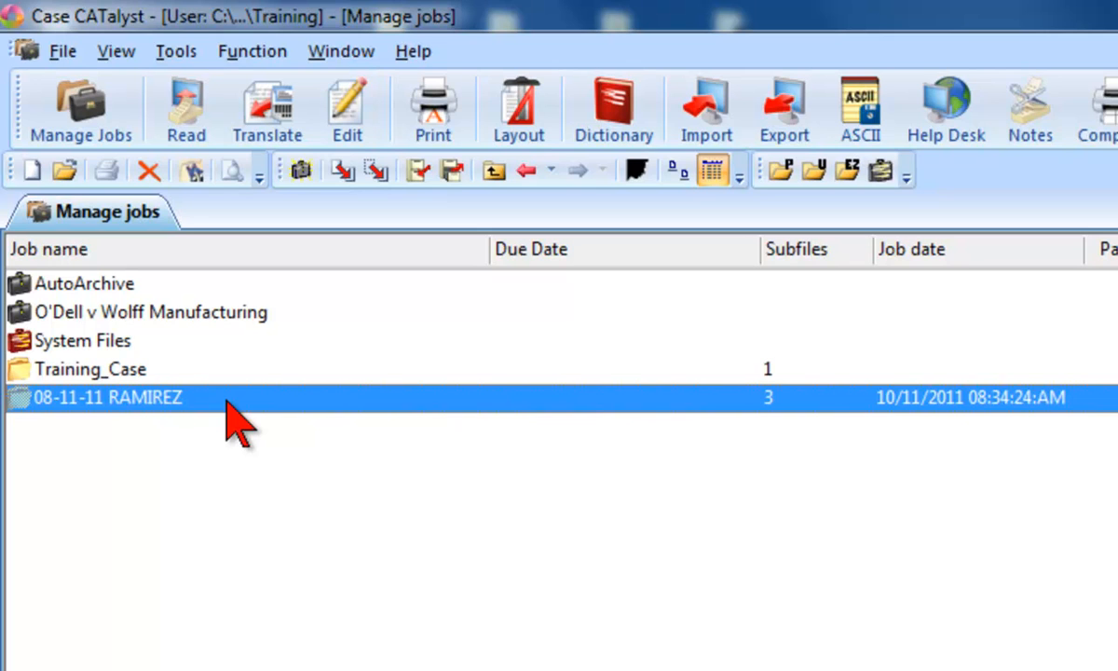
{"action": "mouse_move", "coordinate": [244, 377]}
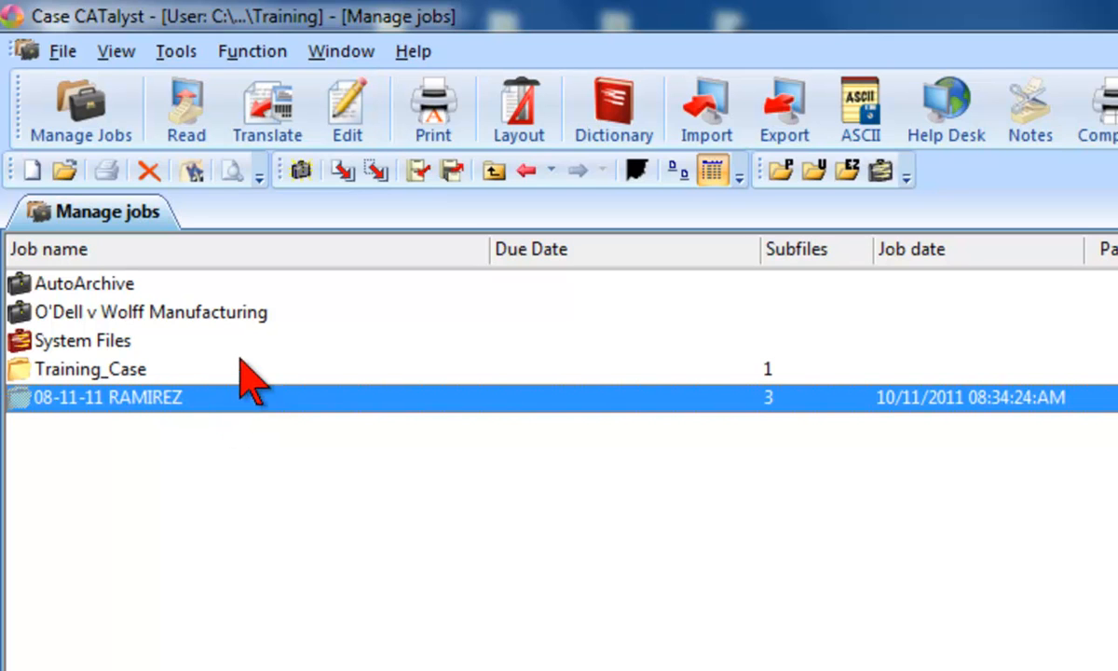
{"action": "mouse_move", "coordinate": [267, 107]}
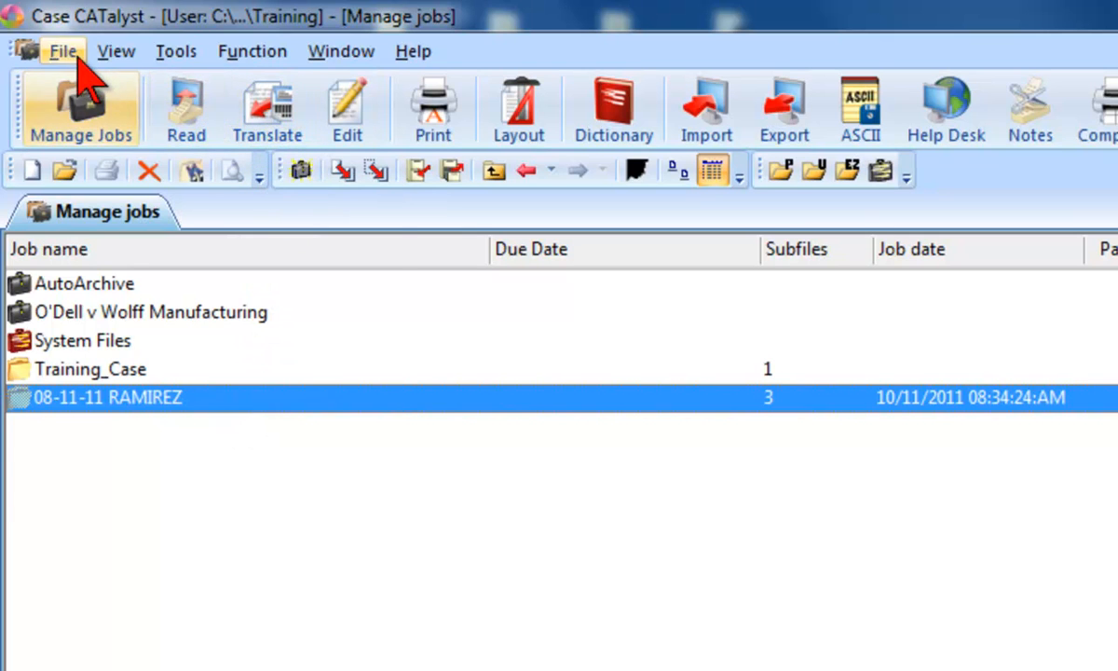
{"action": "left_click", "coordinate": [63, 51]}
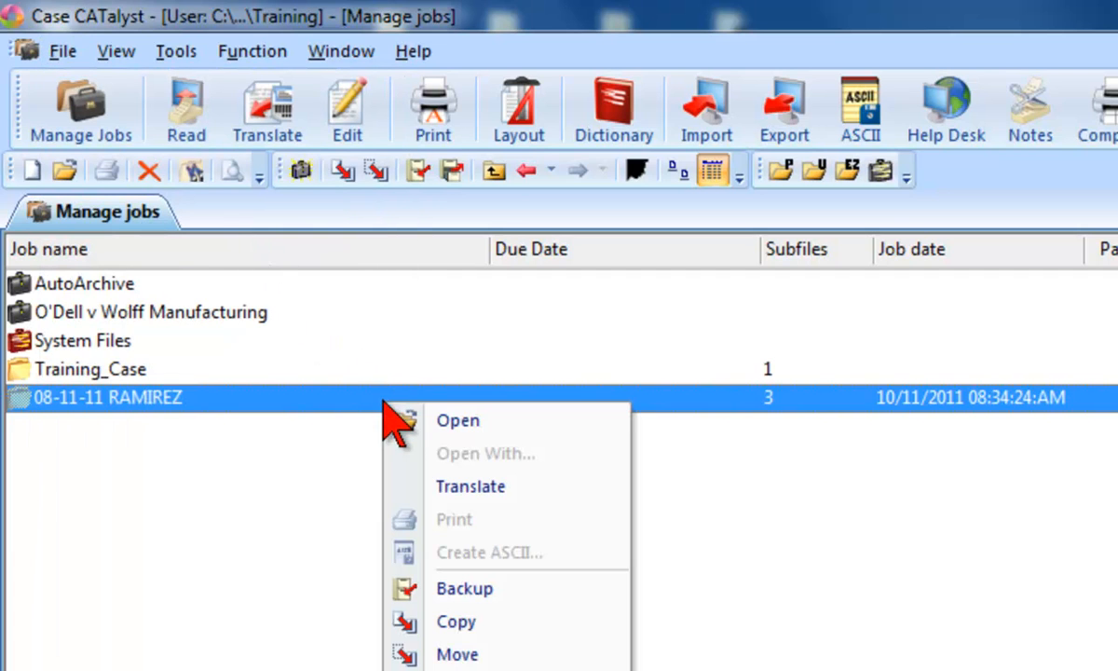
{"action": "mouse_move", "coordinate": [503, 486]}
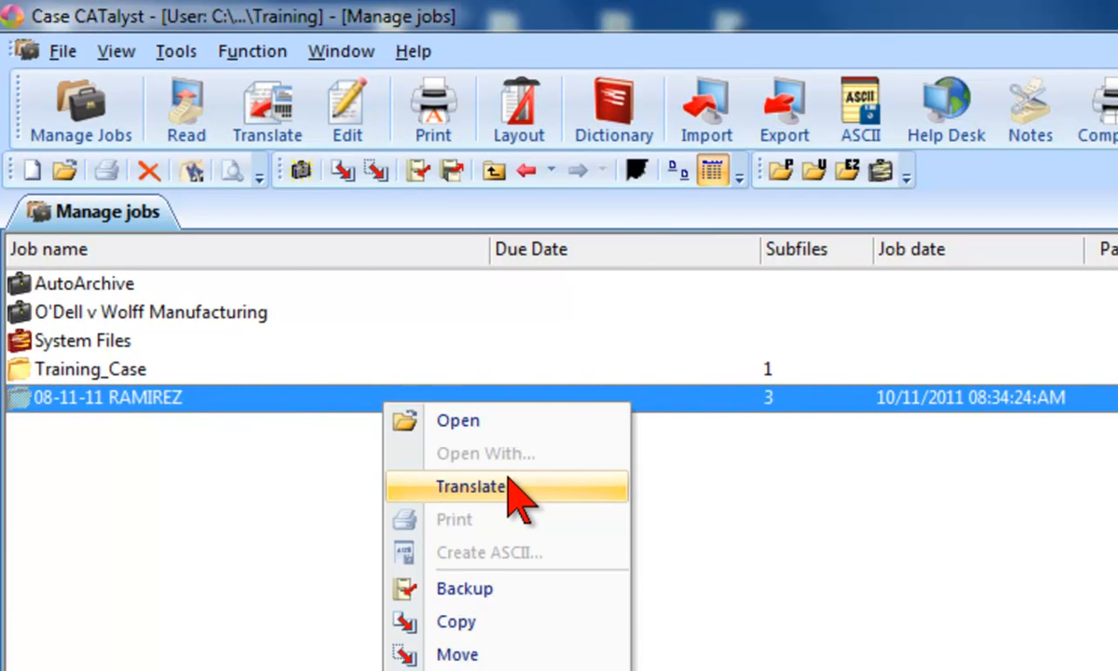
{"action": "key", "text": "ctrl+t"}
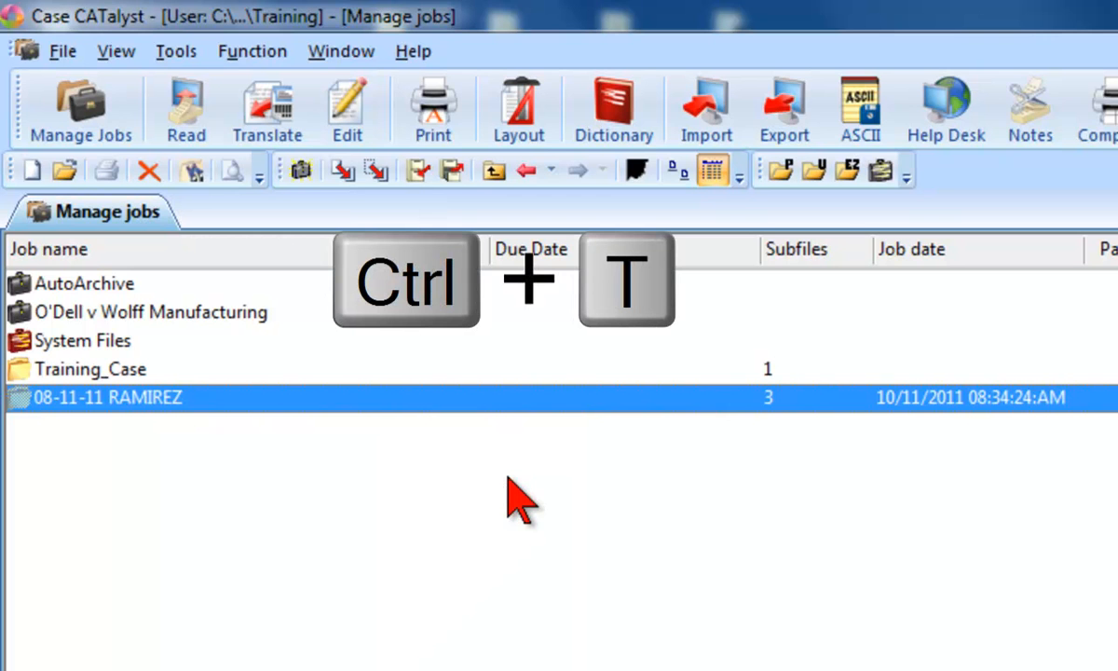
{"action": "key", "text": "ctrl+t"}
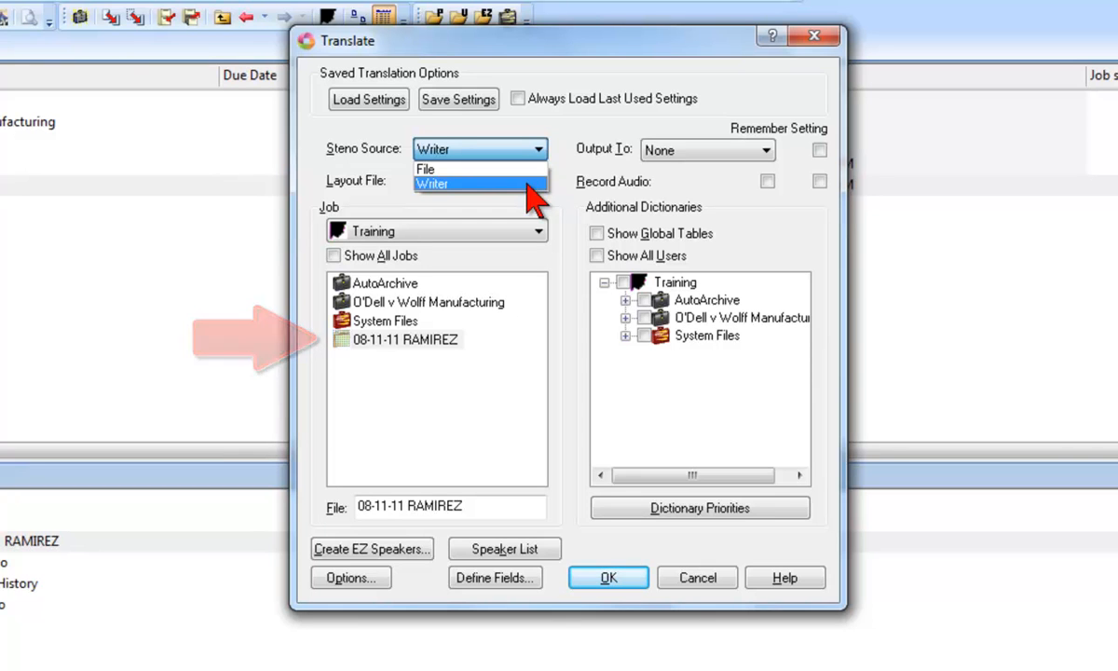
- Set the steno source to File, keeping Layout sample 1 as the layout
{"action": "left_click", "coordinate": [425, 169]}
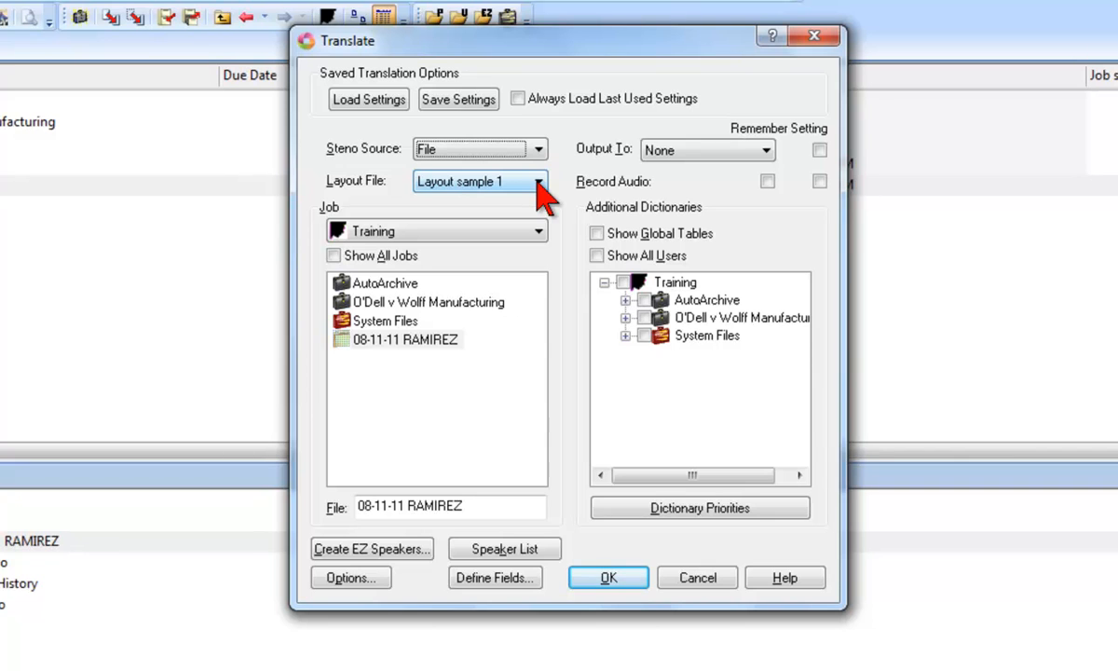
{"action": "left_click", "coordinate": [539, 182]}
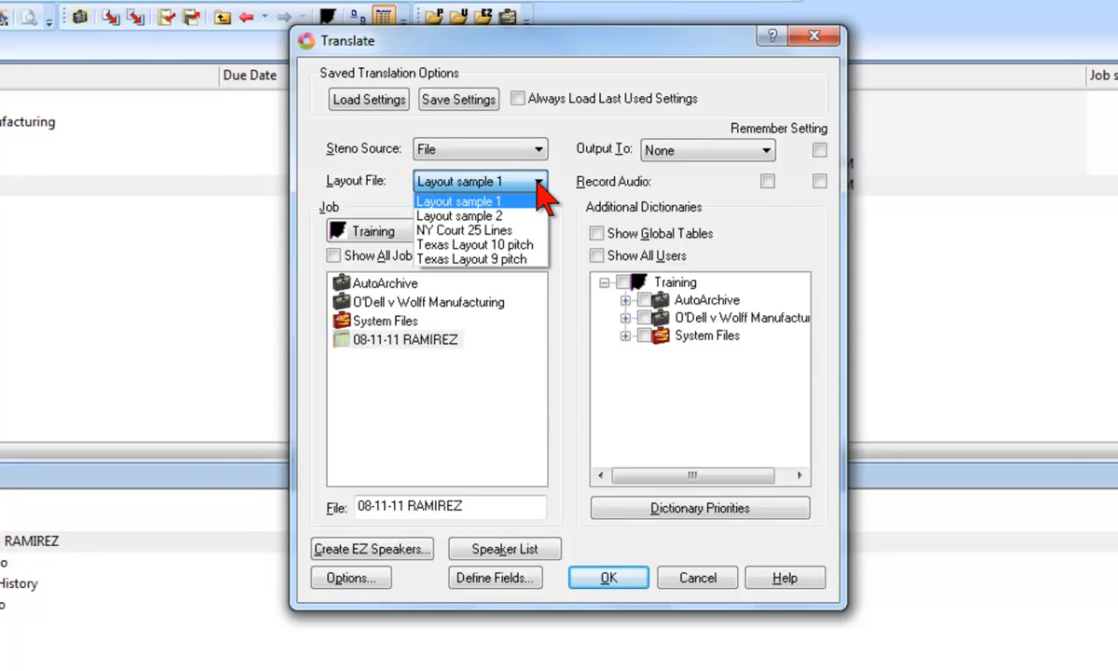
{"action": "mouse_move", "coordinate": [528, 219]}
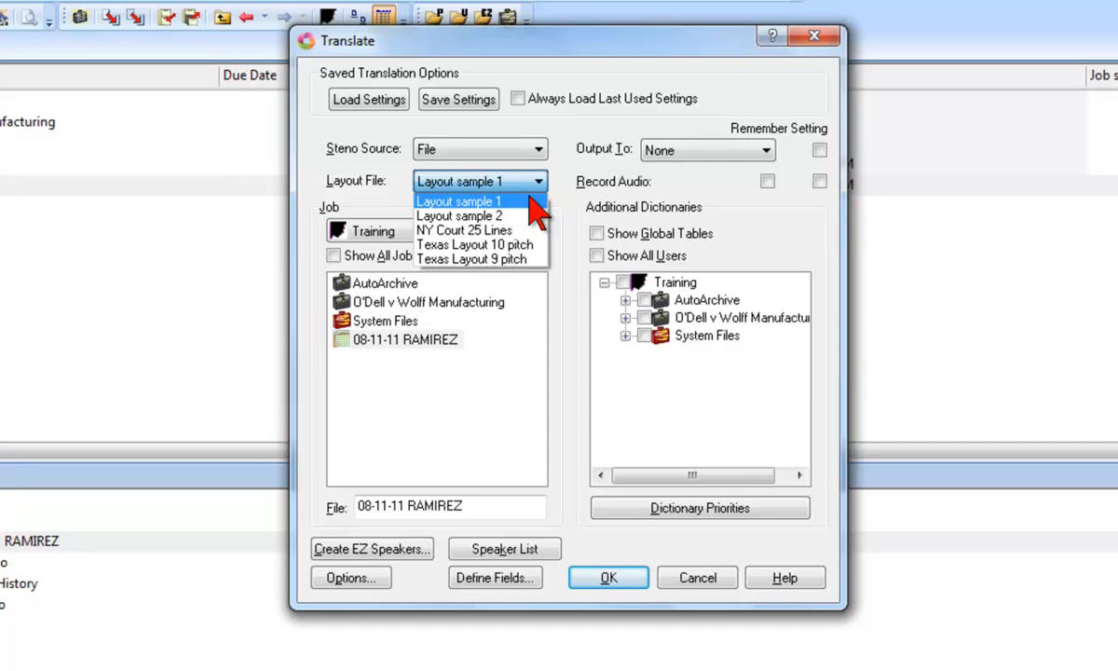
{"action": "mouse_move", "coordinate": [460, 215]}
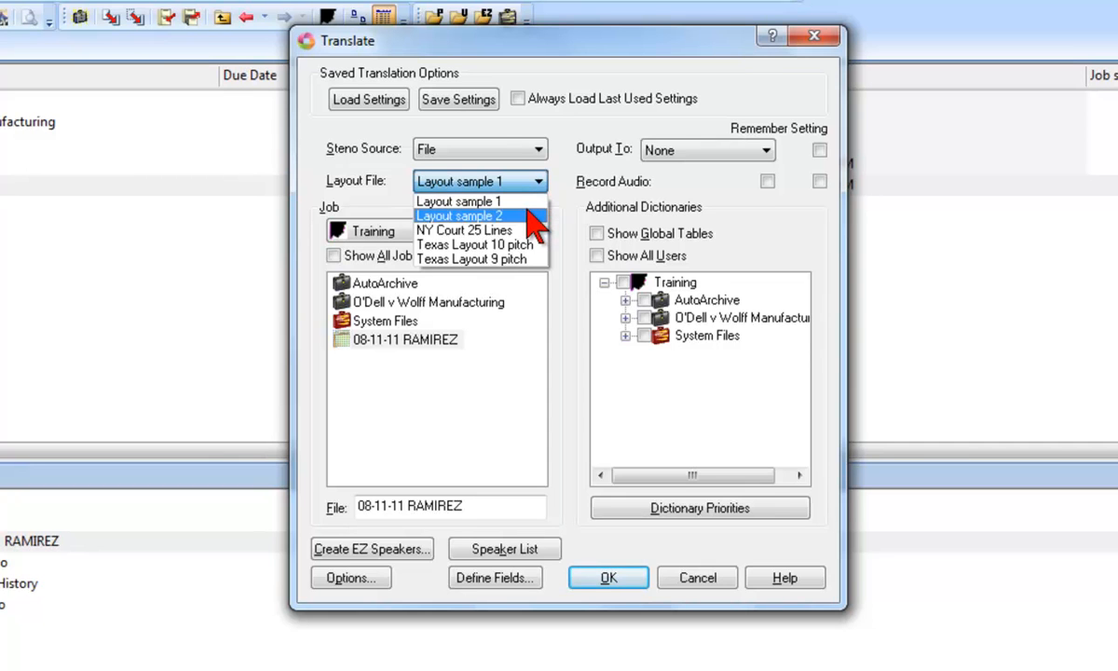
{"action": "mouse_move", "coordinate": [465, 230]}
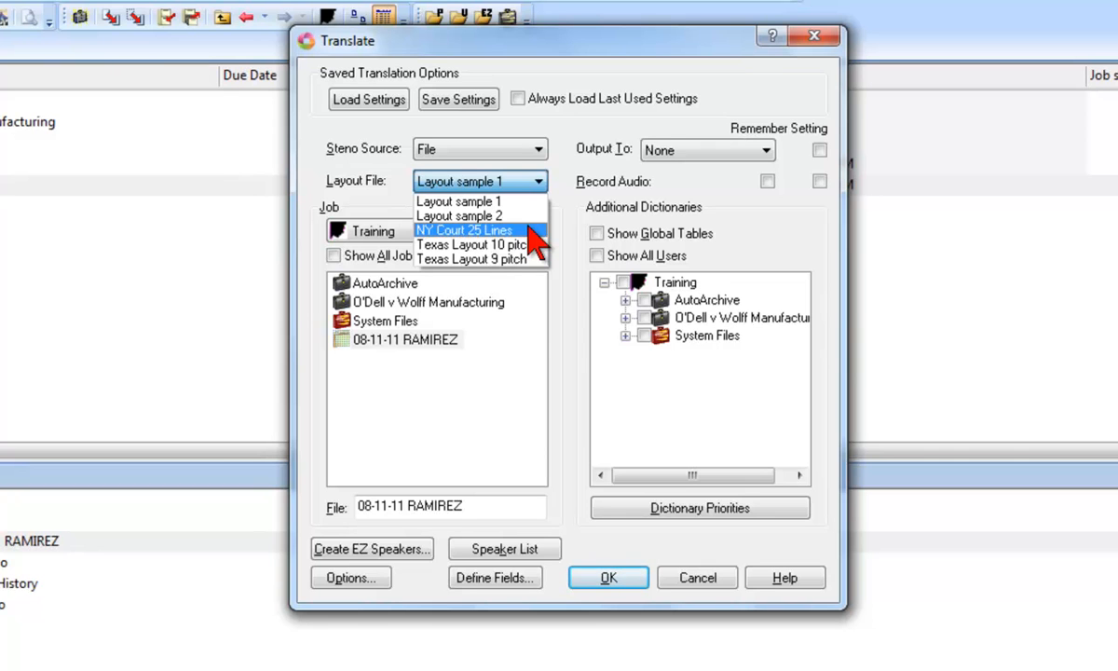
{"action": "mouse_move", "coordinate": [476, 245]}
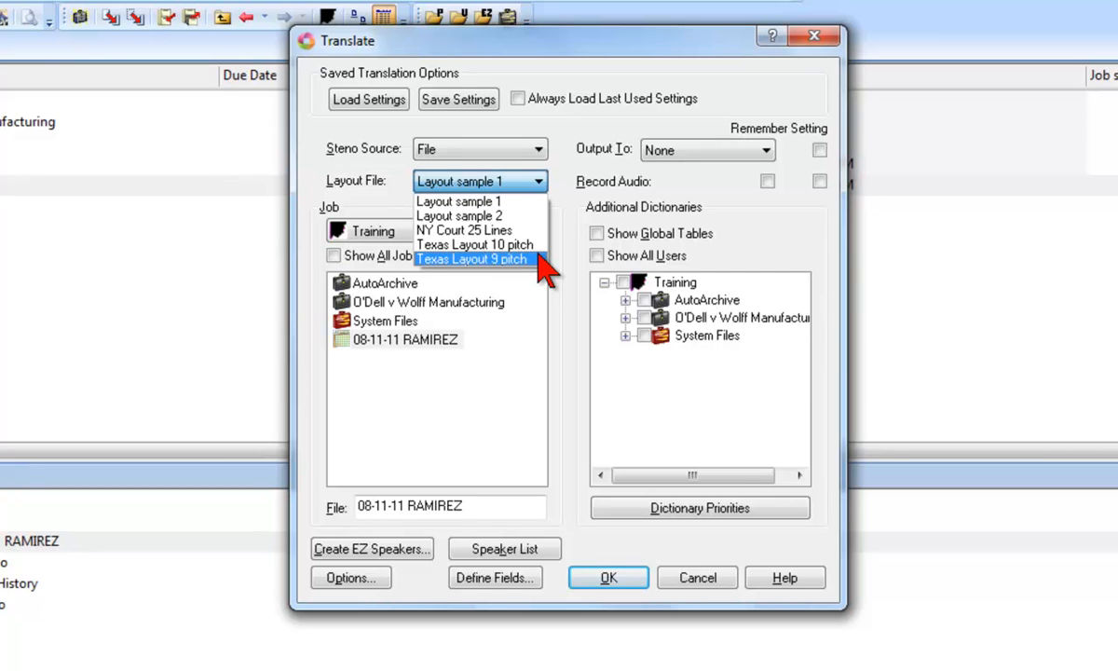
{"action": "mouse_move", "coordinate": [466, 230]}
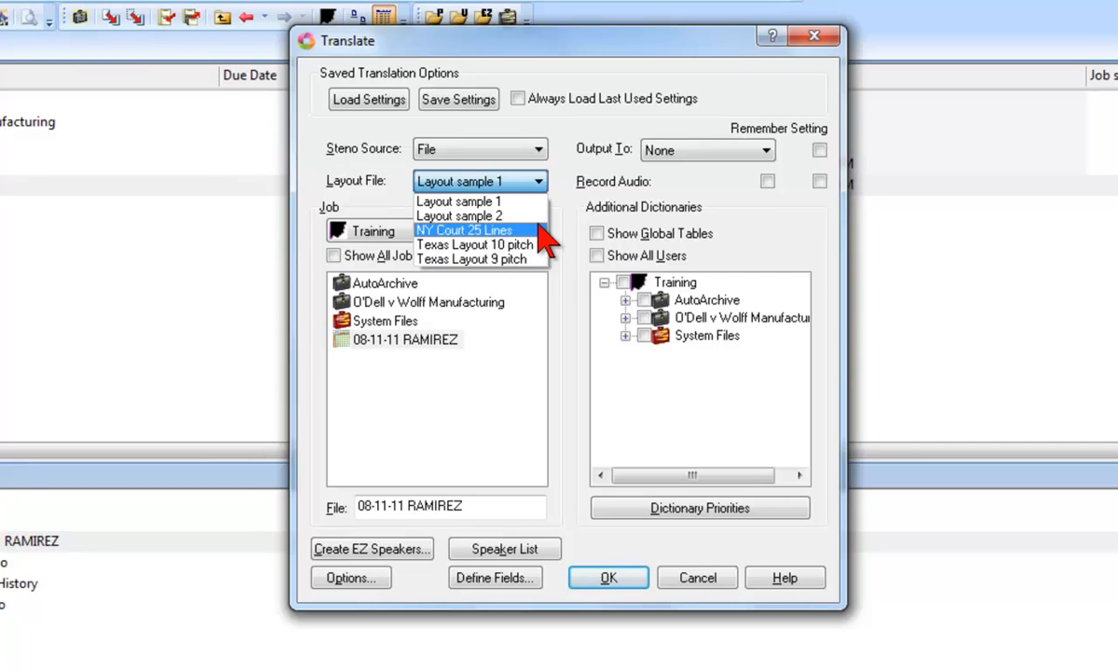
{"action": "mouse_move", "coordinate": [458, 202]}
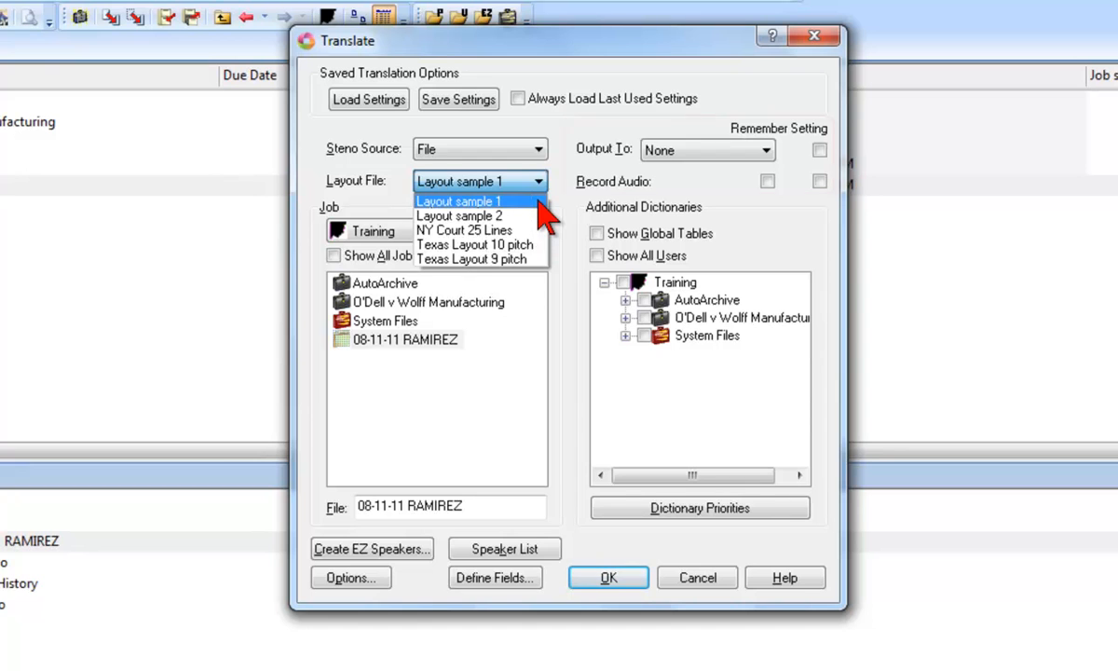
{"action": "left_click", "coordinate": [459, 202]}
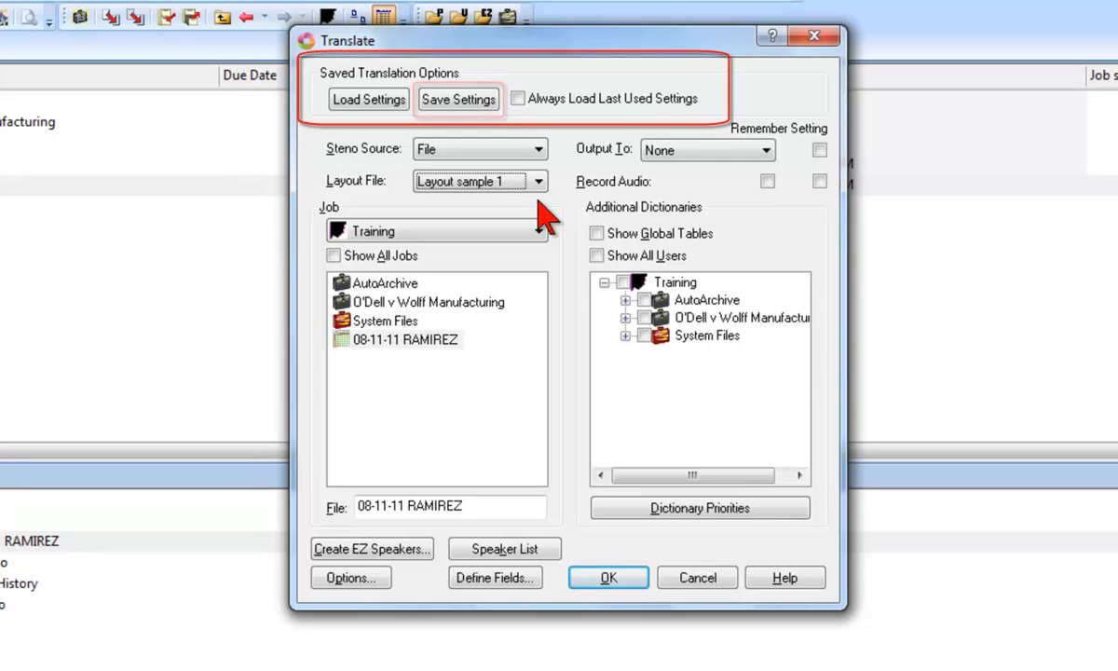
{"action": "left_click", "coordinate": [459, 99]}
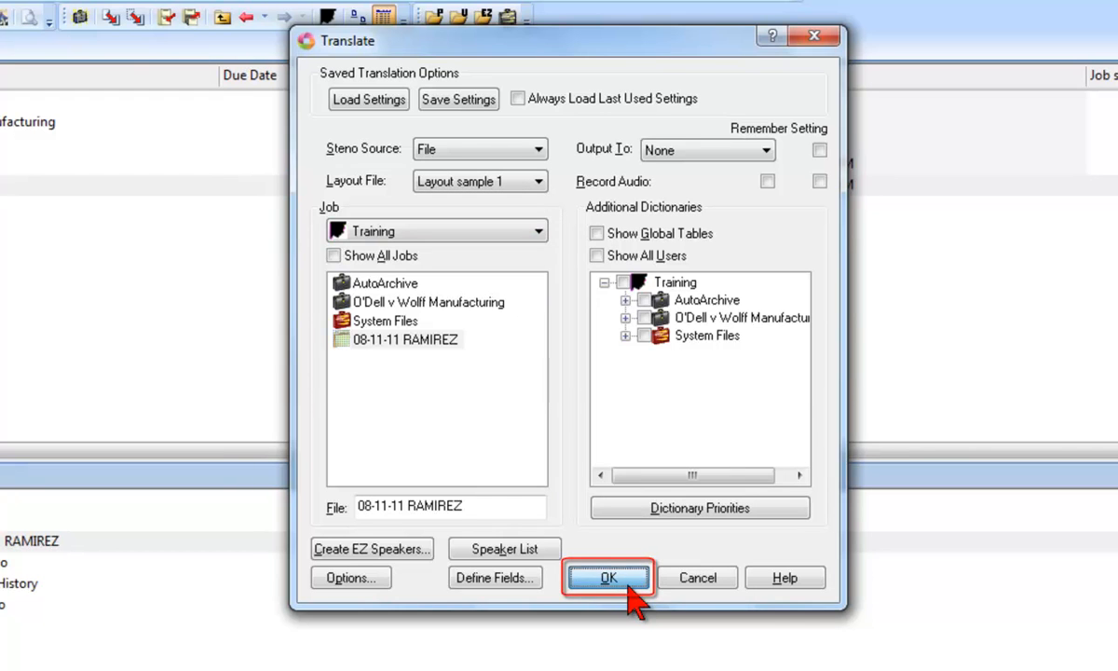
- Start the translation, acknowledge the first-time notice, and accept default input and realtime options
{"action": "left_click", "coordinate": [608, 577]}
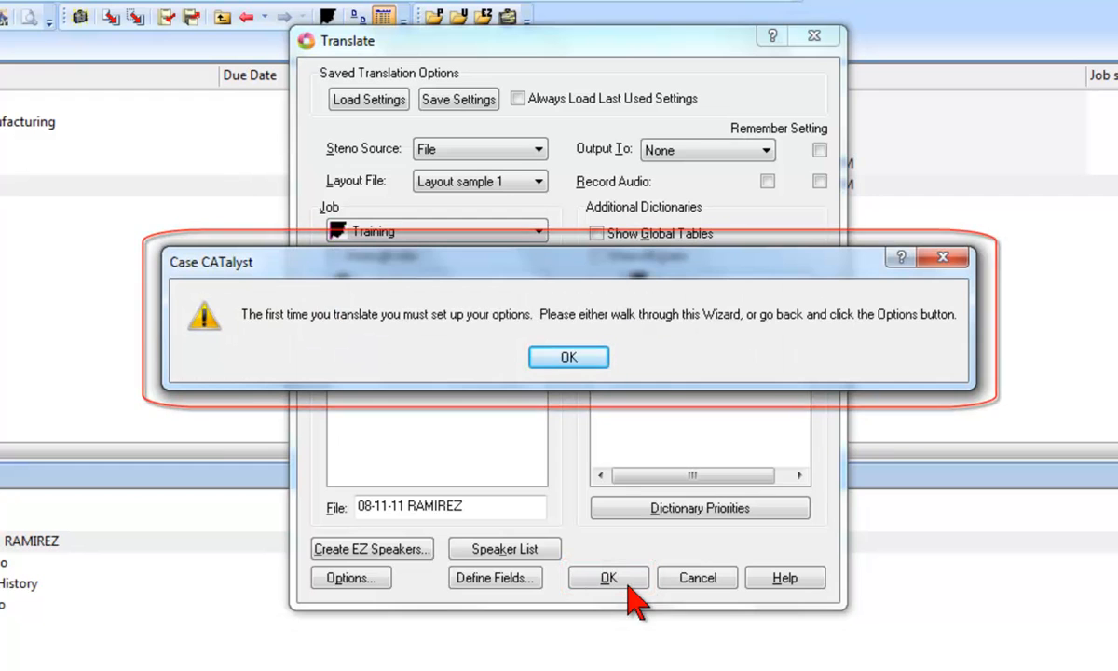
{"action": "left_click", "coordinate": [568, 357]}
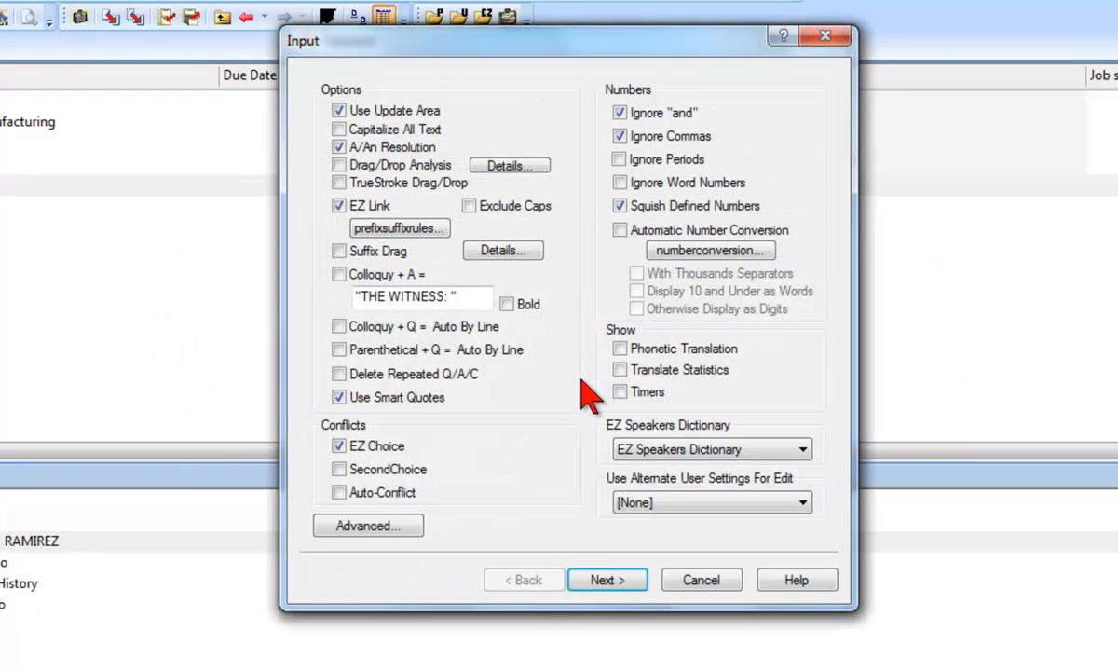
{"action": "left_click", "coordinate": [607, 580]}
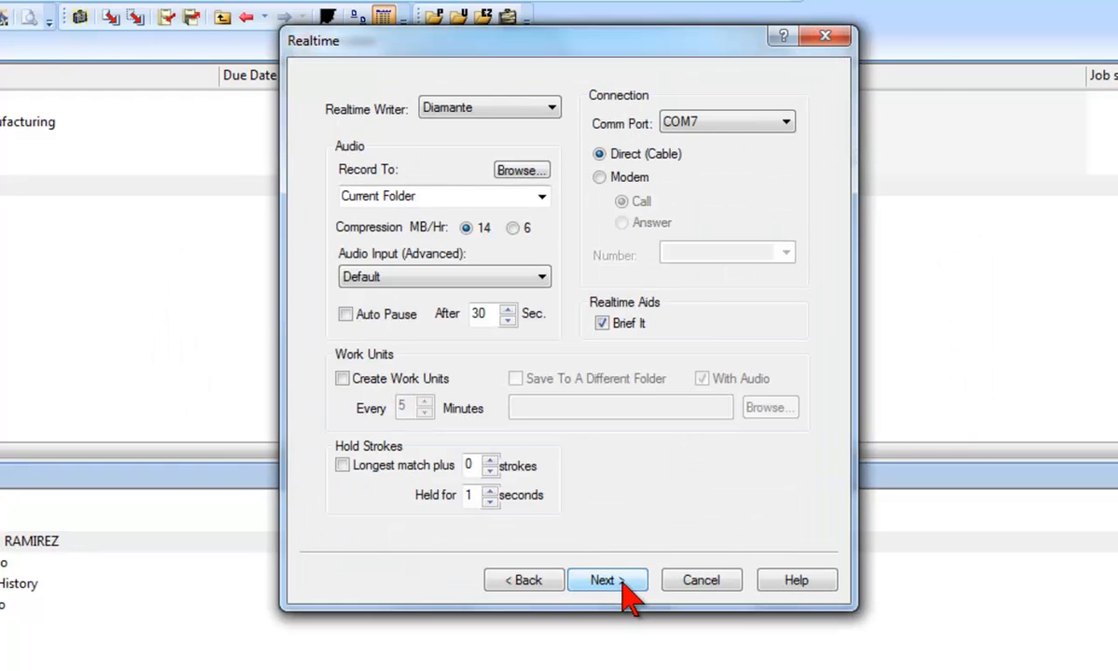
{"action": "left_click", "coordinate": [601, 580]}
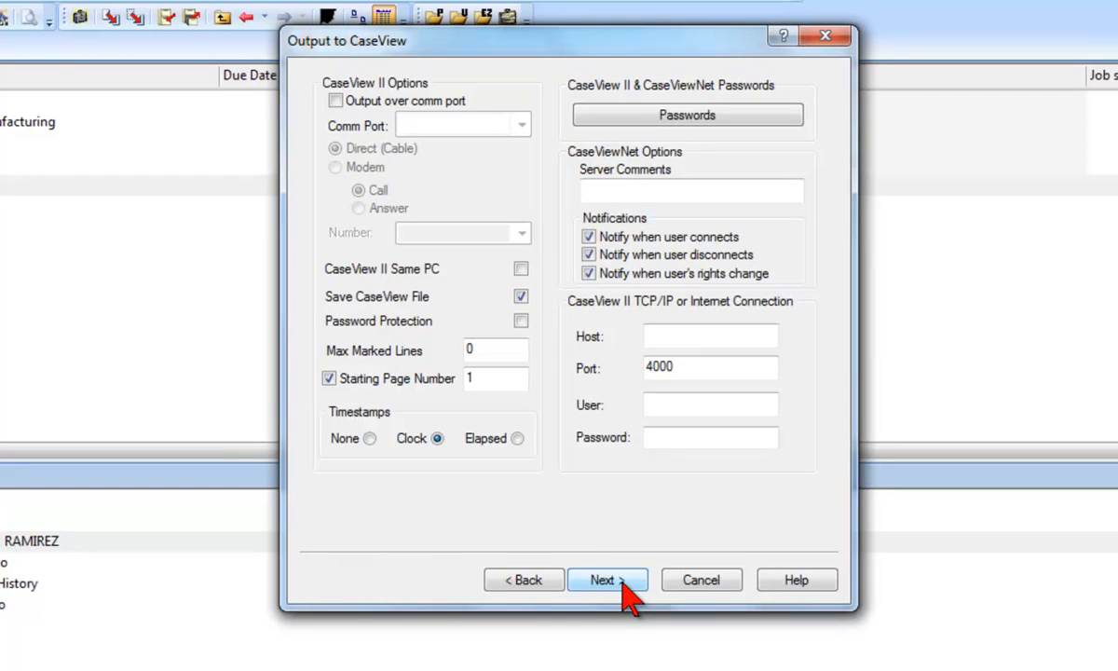
- Accept default CaseView, ASCII/ANSI and other device output settings, then finish the wizard
{"action": "left_click", "coordinate": [607, 580]}
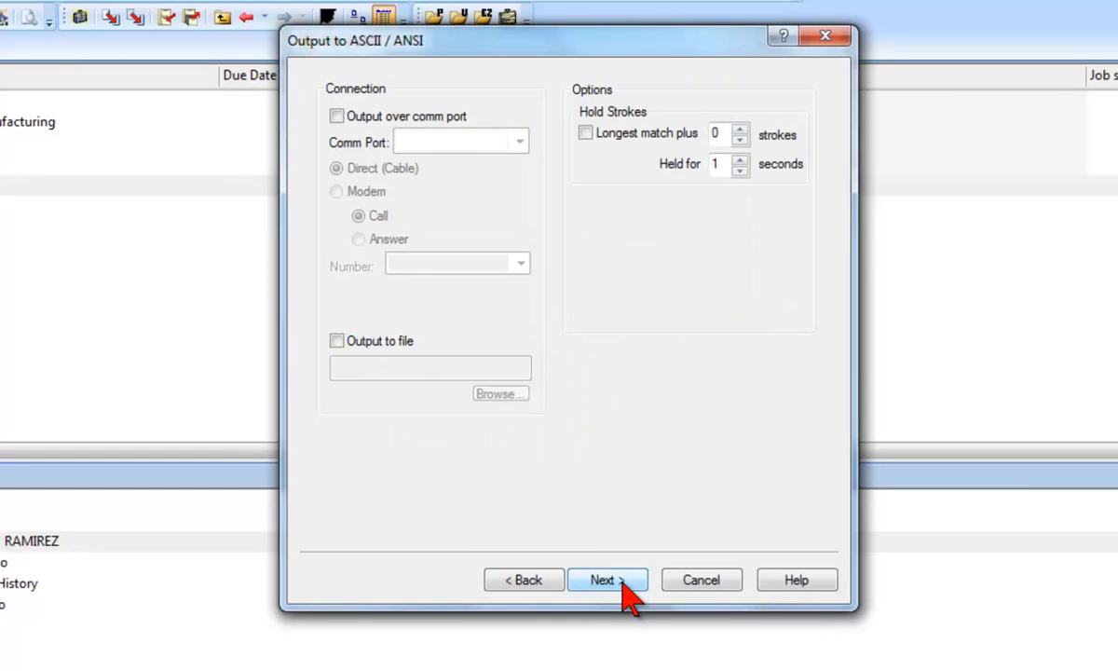
{"action": "left_click", "coordinate": [607, 580]}
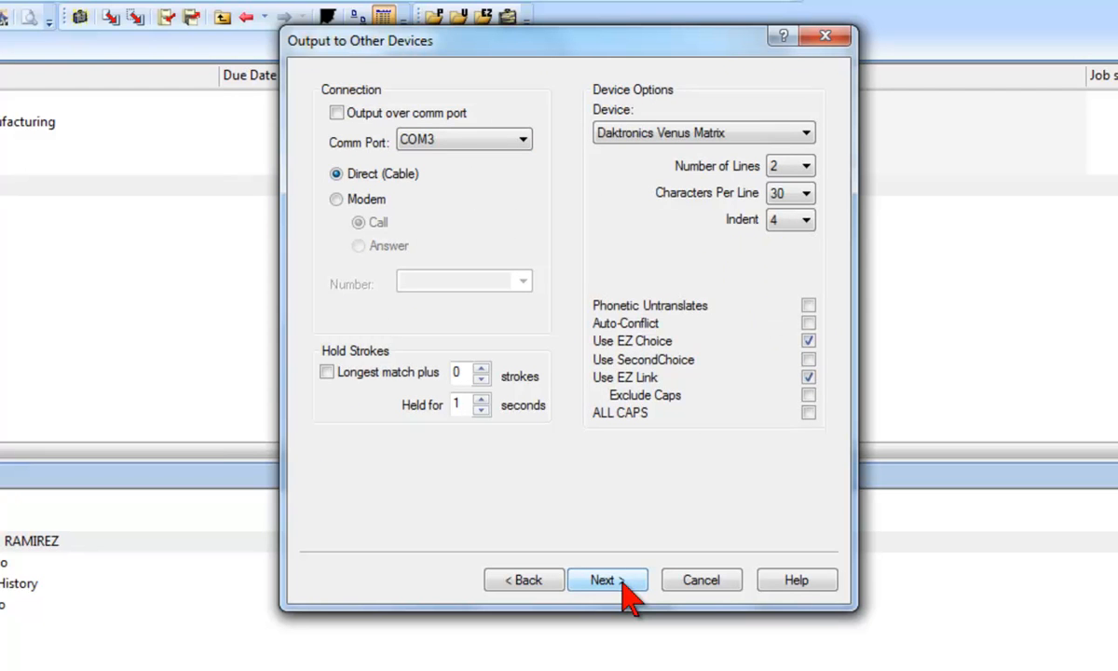
{"action": "left_click", "coordinate": [607, 580]}
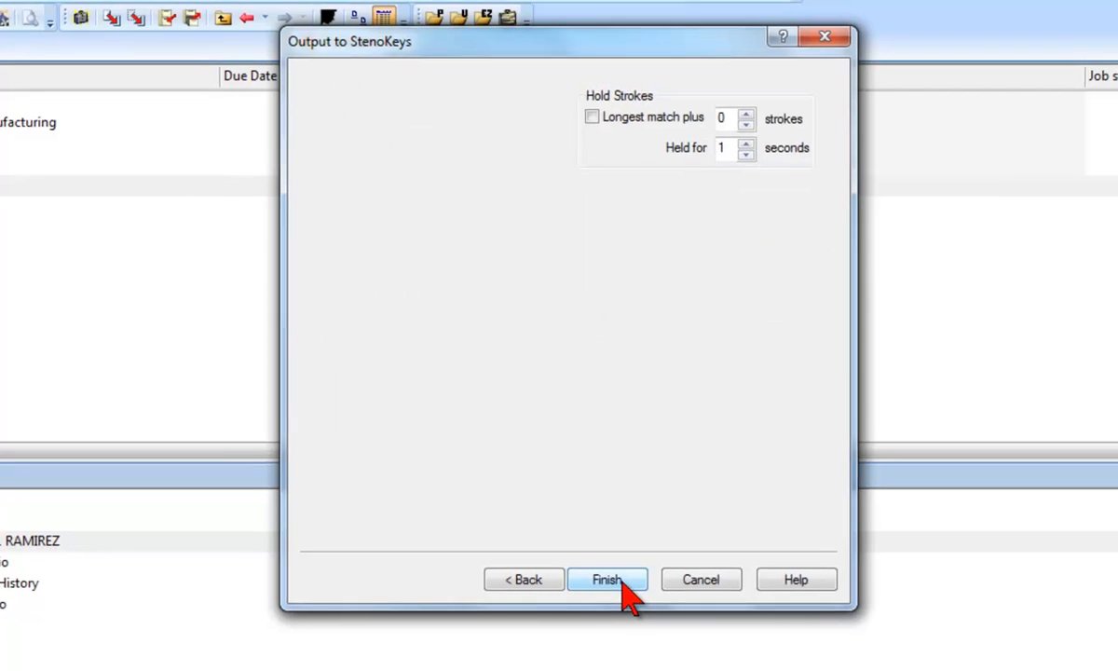
{"action": "left_click", "coordinate": [607, 579]}
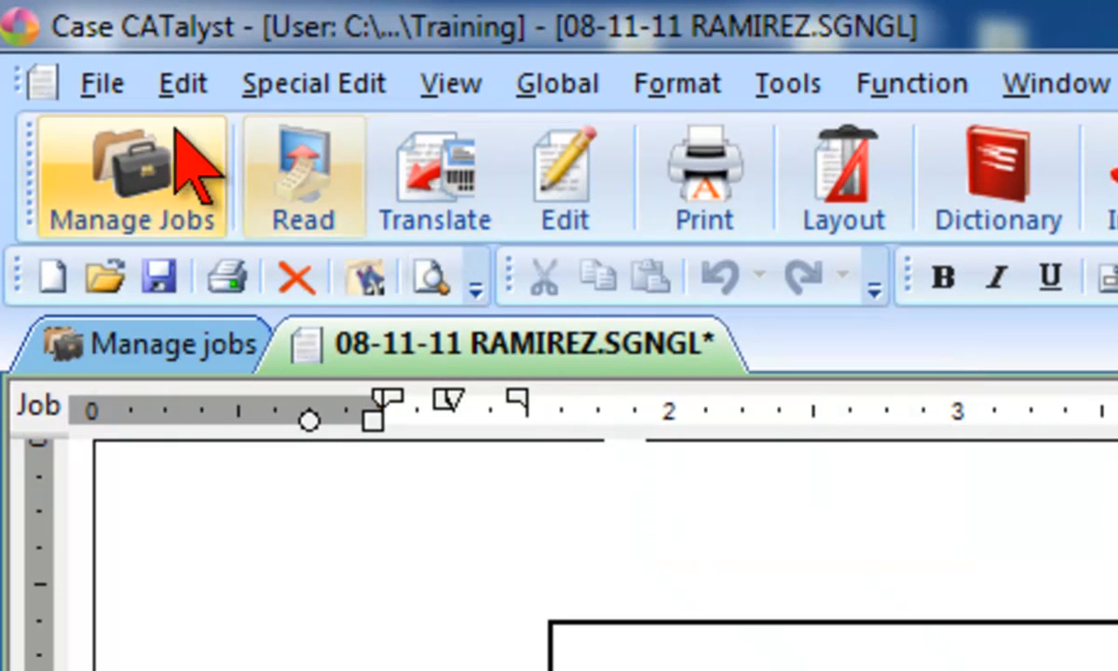
- Close the translated 08-11-11 RAMIREZ transcript window in Edit
{"action": "left_click", "coordinate": [102, 82]}
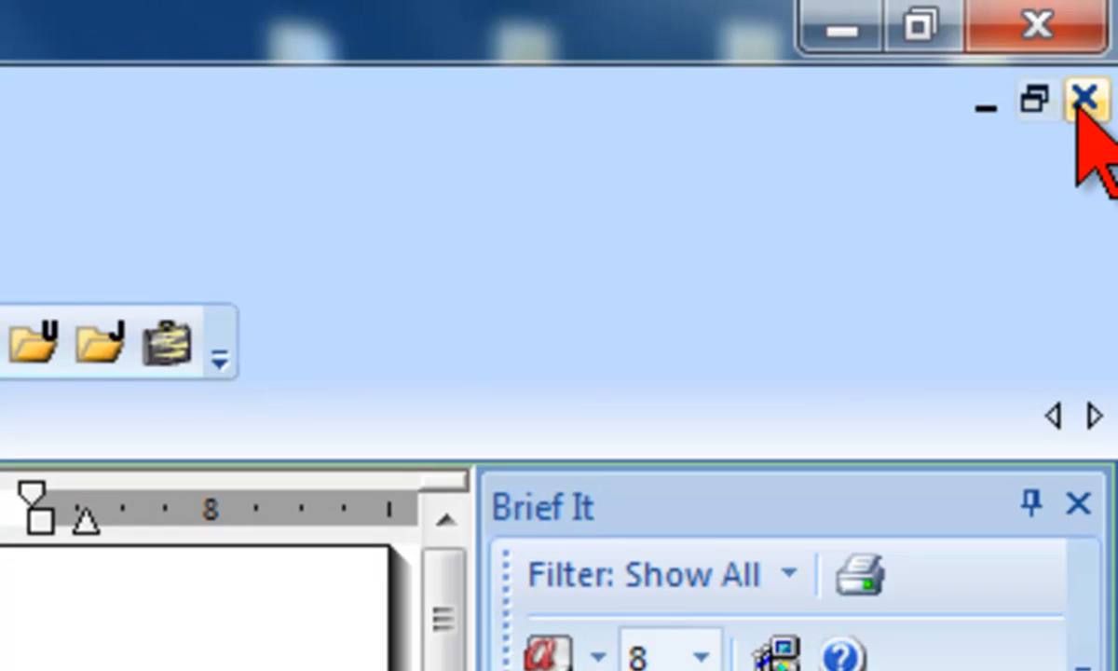
{"action": "mouse_move", "coordinate": [1082, 98]}
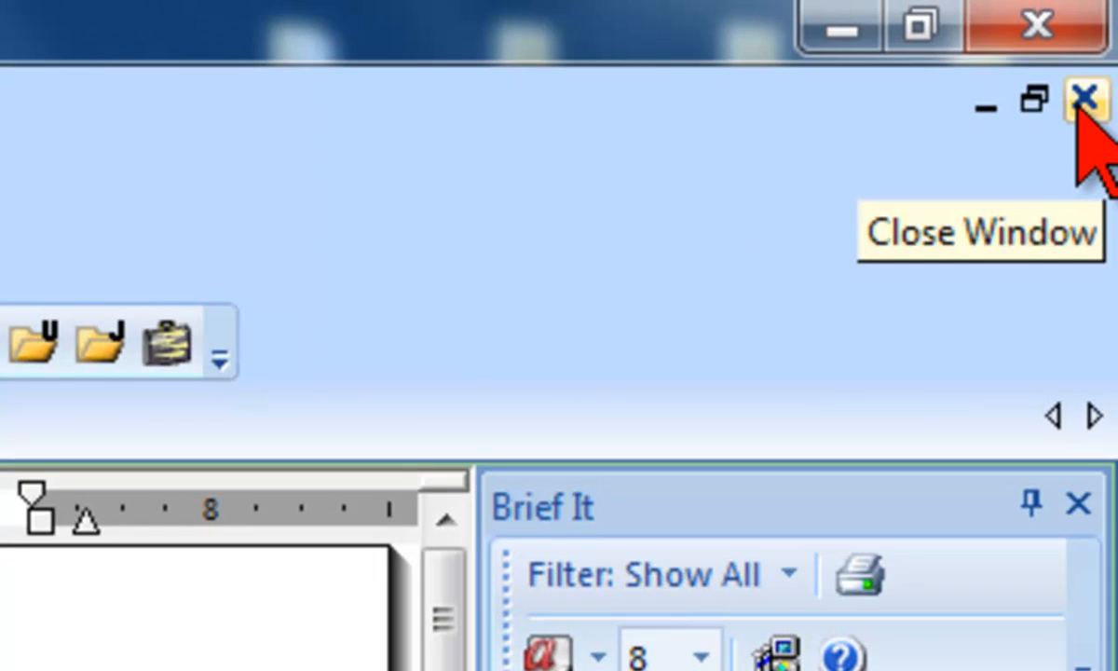